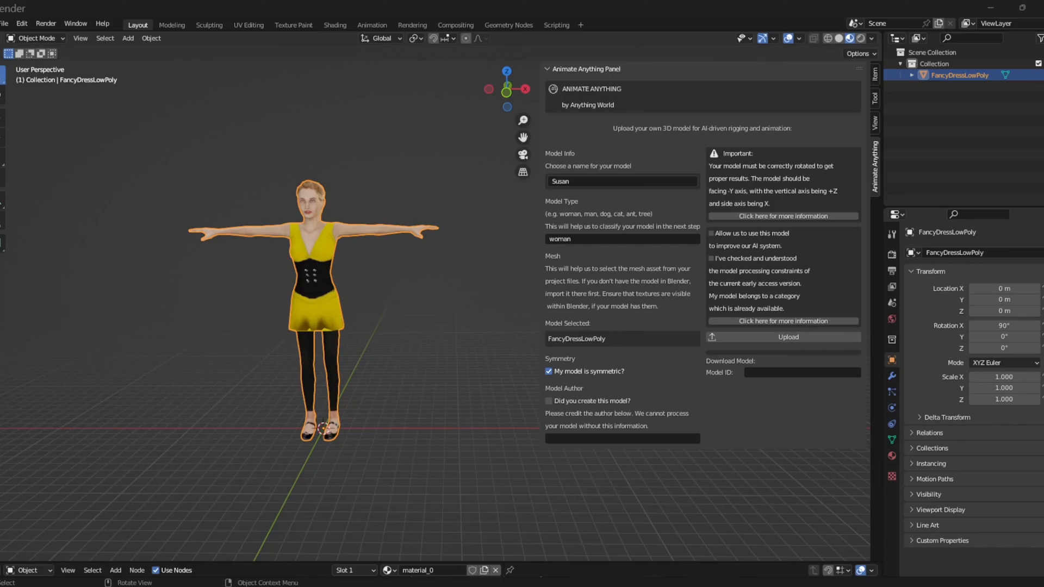
{"action": "mouse_move", "coordinate": [259, 250]}
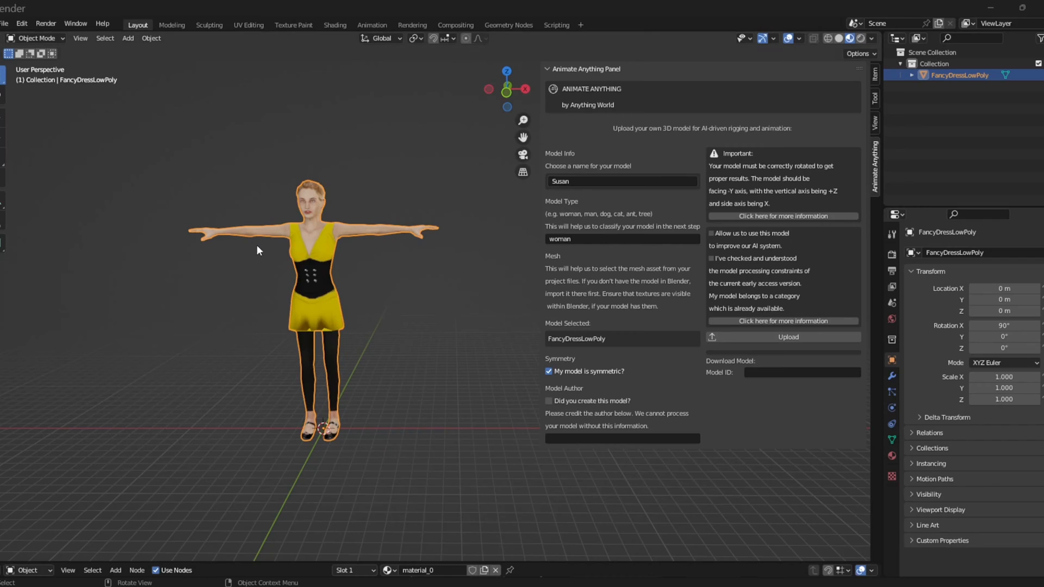
{"action": "mouse_move", "coordinate": [338, 189]}
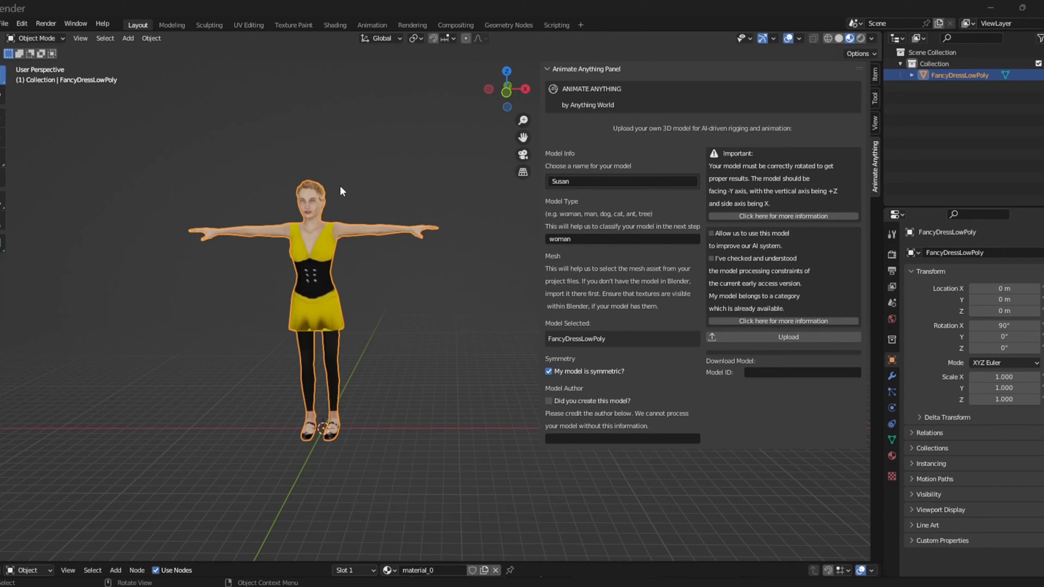
{"action": "mouse_move", "coordinate": [112, 183]}
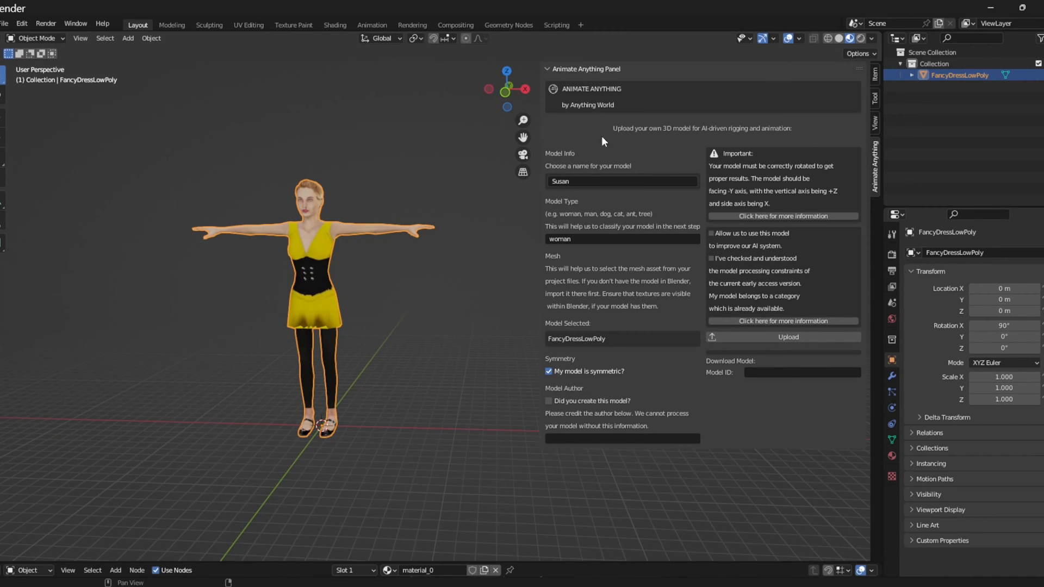
{"action": "mouse_move", "coordinate": [877, 163]}
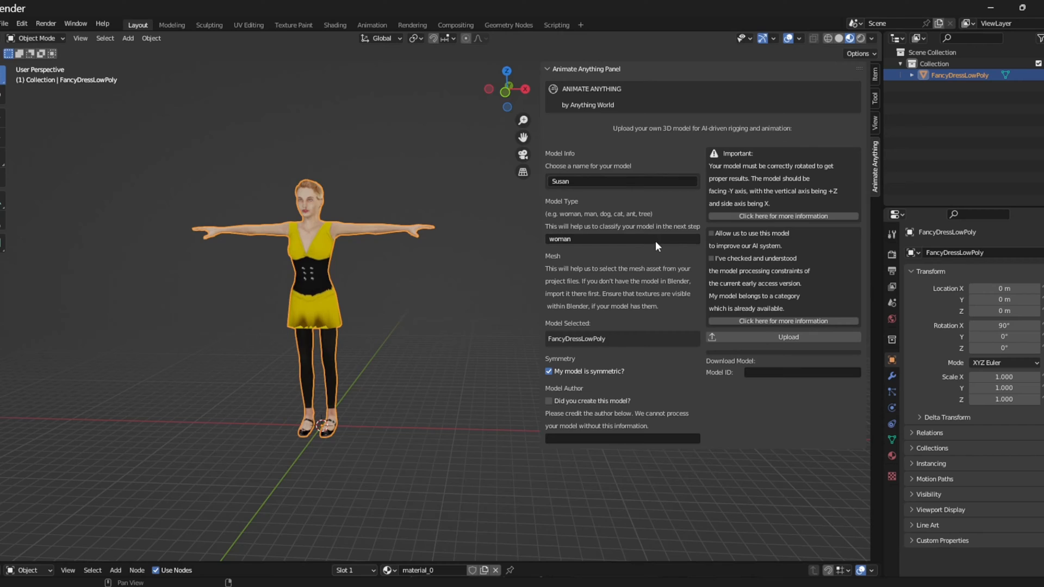
{"action": "mouse_move", "coordinate": [613, 340]}
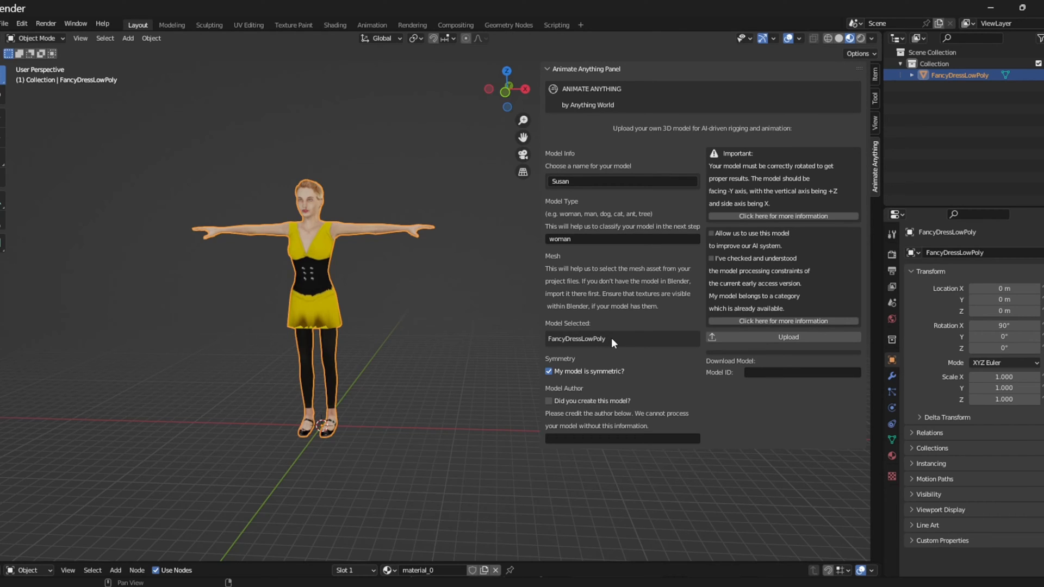
{"action": "mouse_move", "coordinate": [605, 350]}
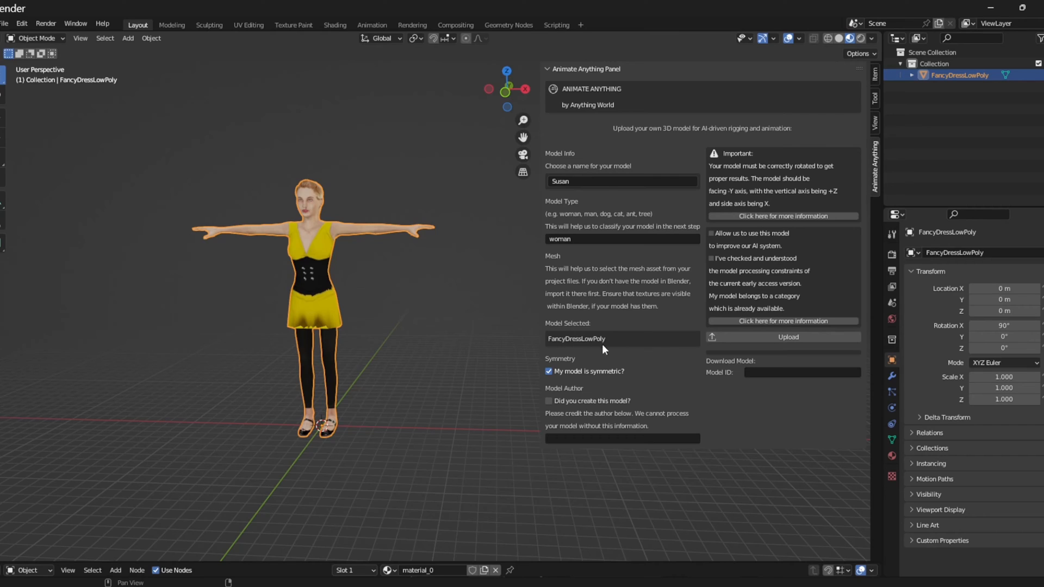
{"action": "mouse_move", "coordinate": [596, 386]}
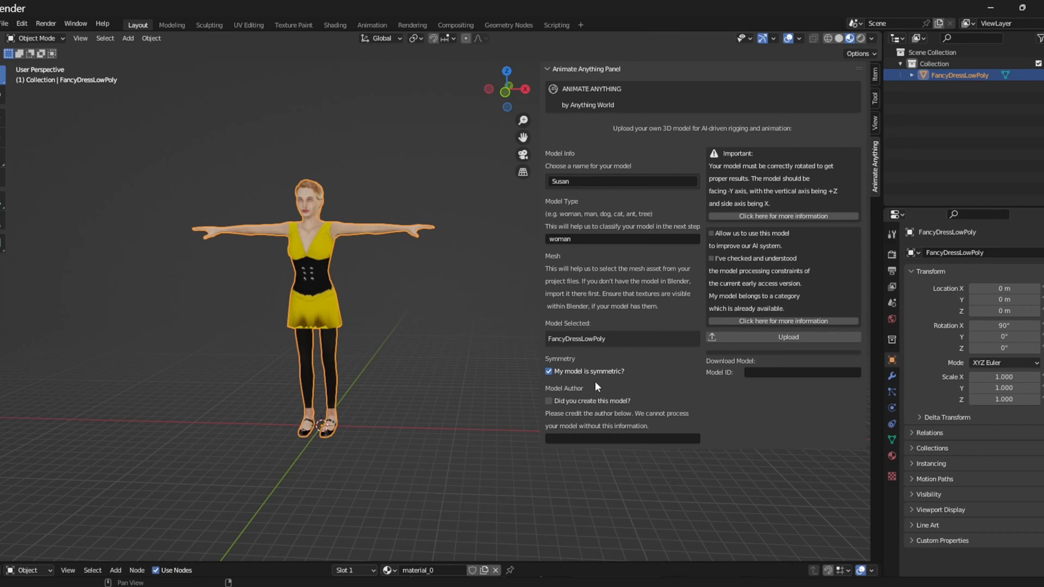
{"action": "mouse_move", "coordinate": [604, 446]}
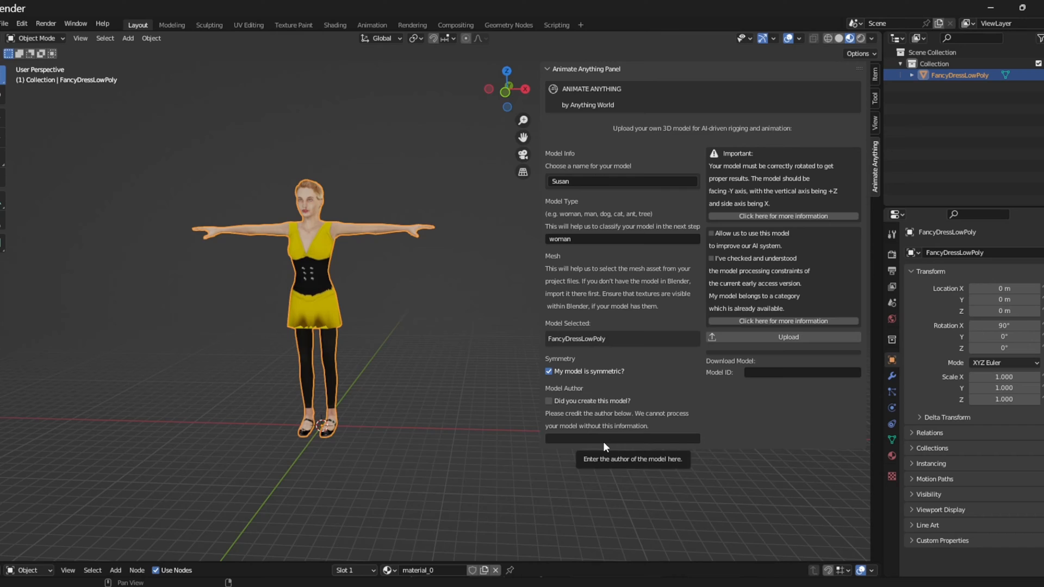
Fill the Model Author credit field with 'Doron Adler'.
{"action": "type", "text": "Doron Adler"}
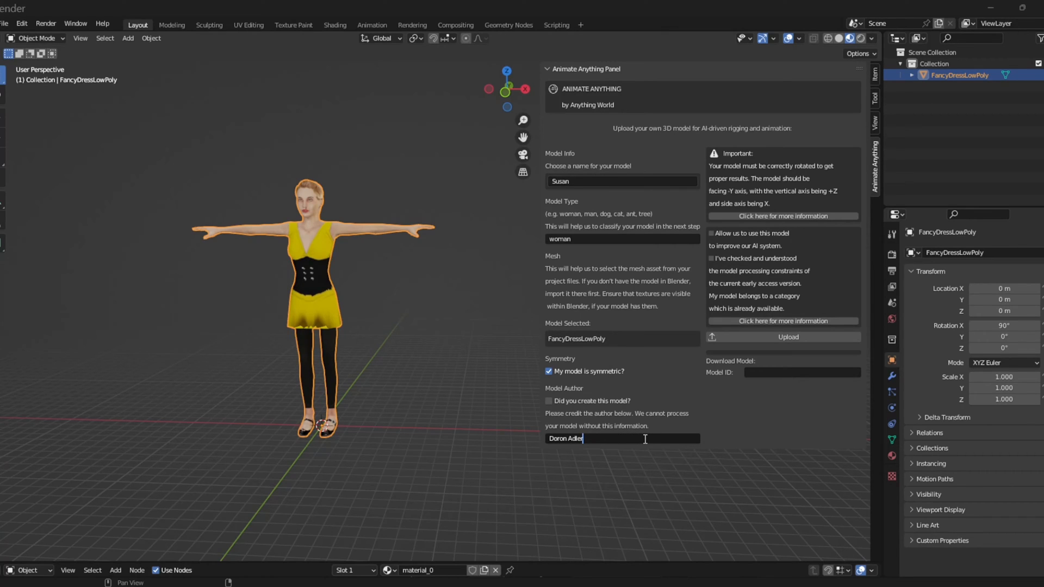
{"action": "mouse_move", "coordinate": [625, 383]}
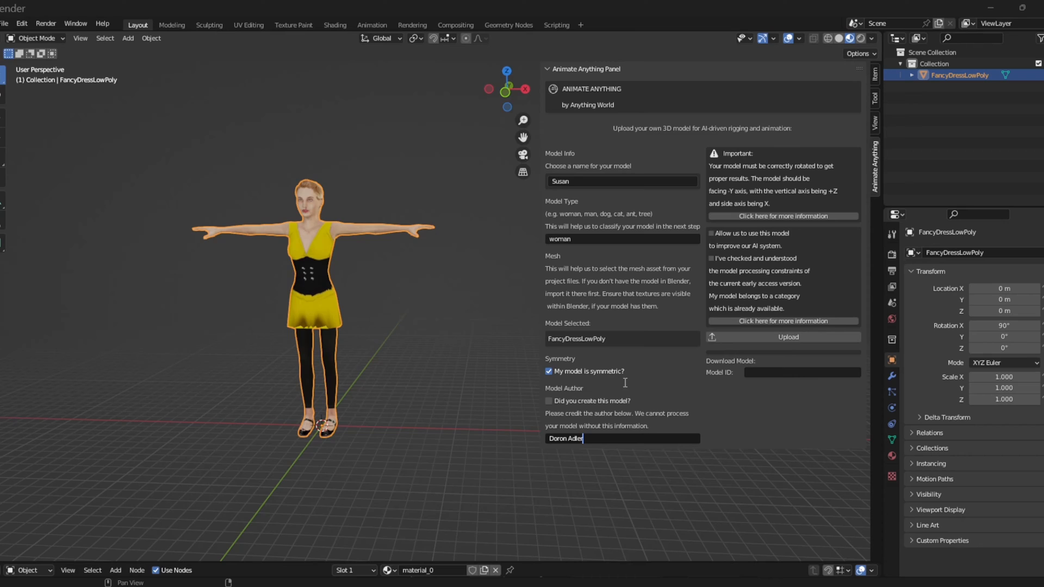
Tick both consent boxes: allow model use for AI improvement and acknowledge early-access constraints.
{"action": "left_click", "coordinate": [711, 234]}
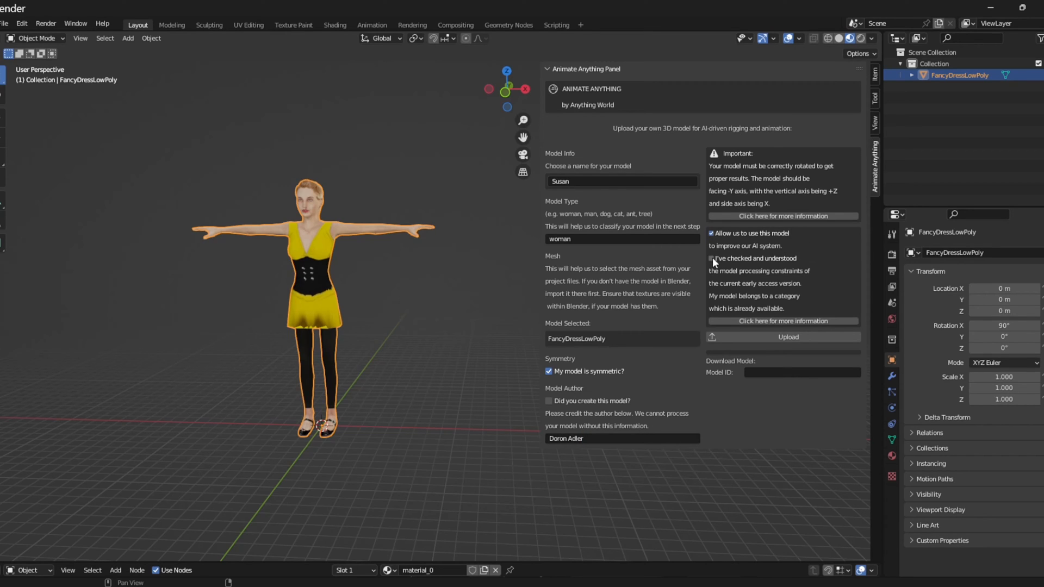
{"action": "left_click", "coordinate": [711, 258]}
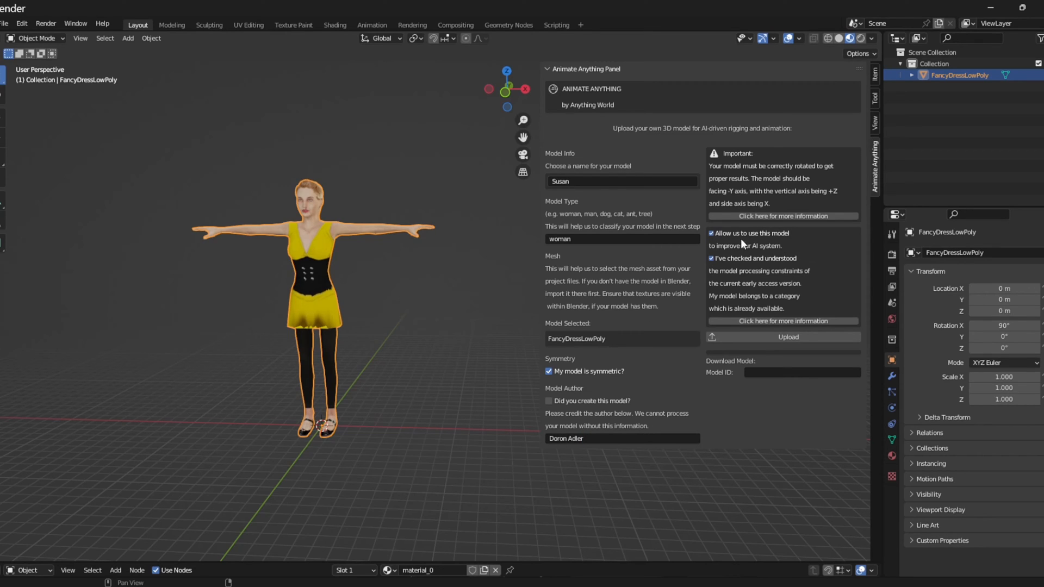
{"action": "mouse_move", "coordinate": [767, 252]}
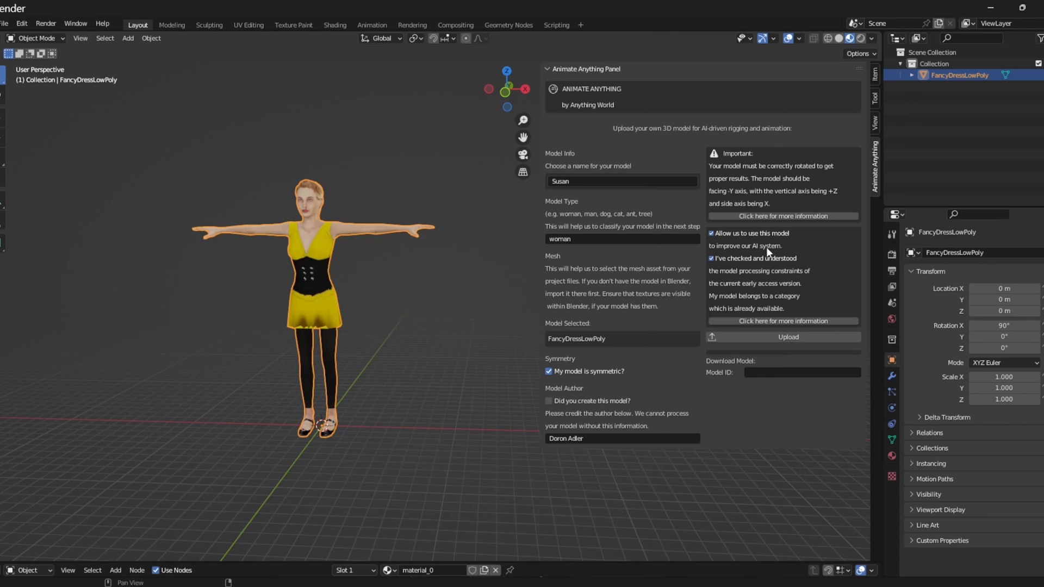
{"action": "mouse_move", "coordinate": [768, 252]}
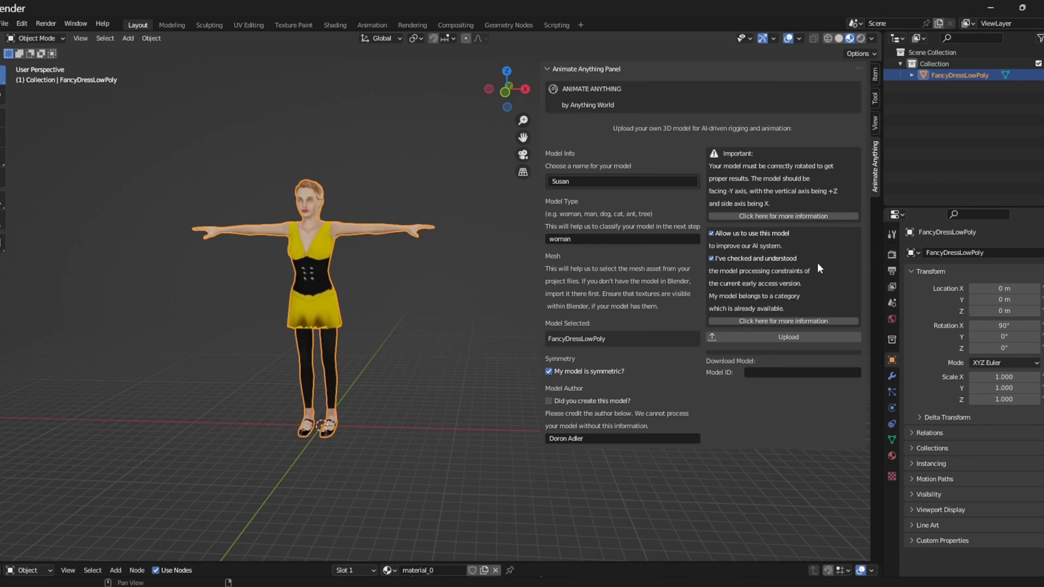
{"action": "mouse_move", "coordinate": [813, 280]}
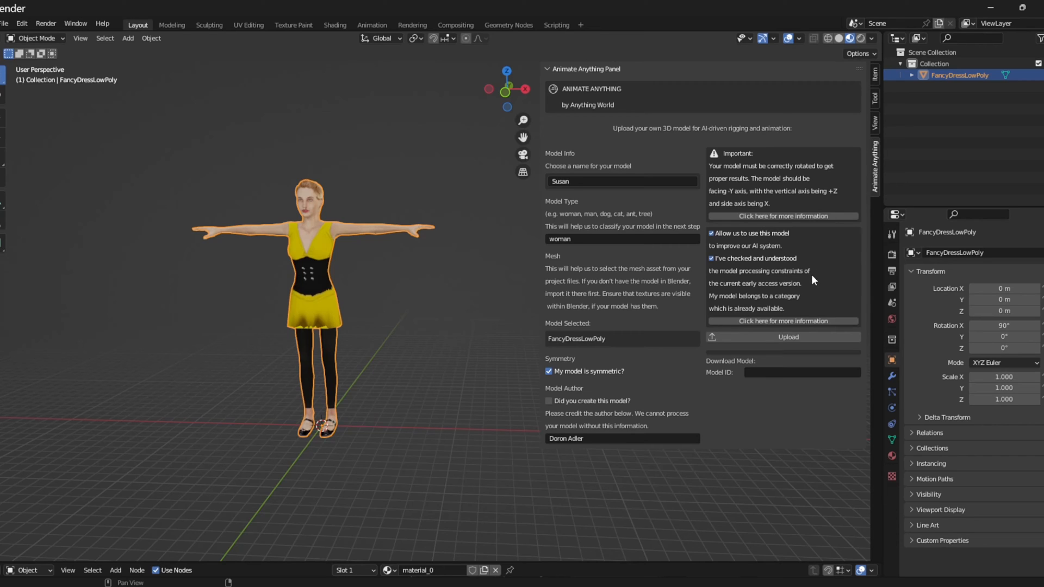
{"action": "mouse_move", "coordinate": [810, 286]}
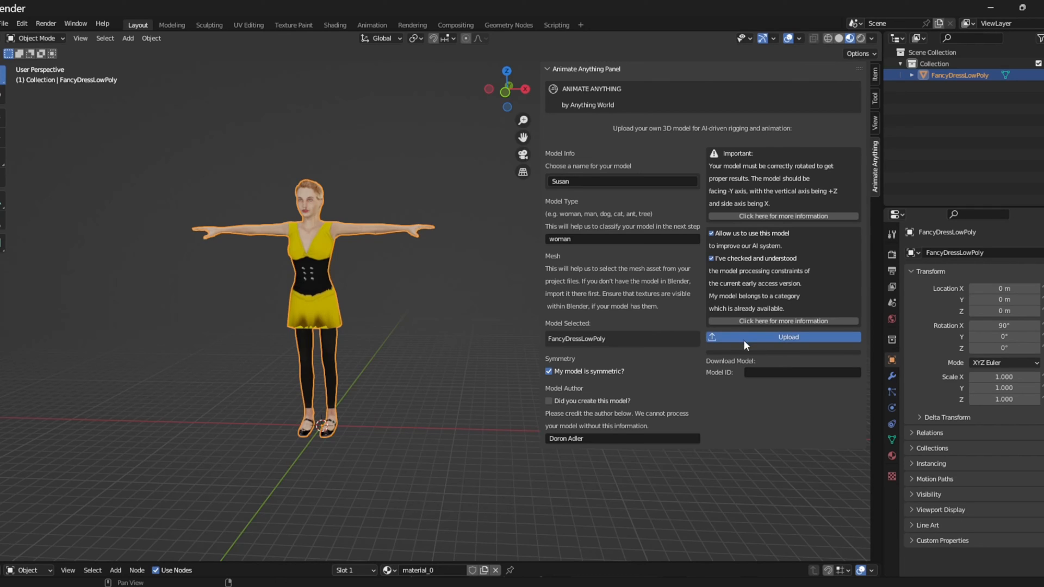
Upload the woman model to Animate Anything for rigging.
{"action": "left_click", "coordinate": [787, 337]}
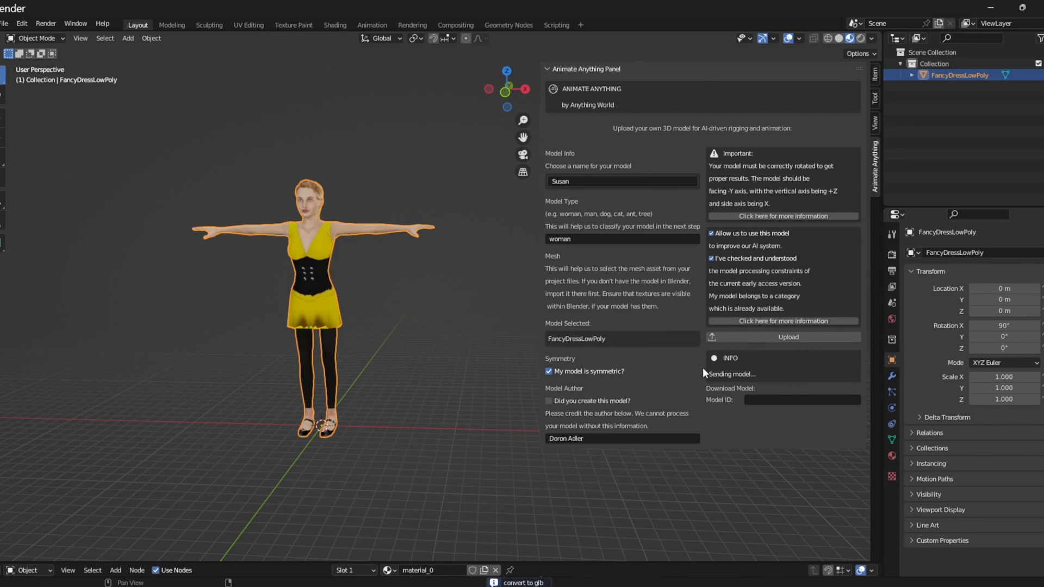
{"action": "mouse_move", "coordinate": [705, 383]}
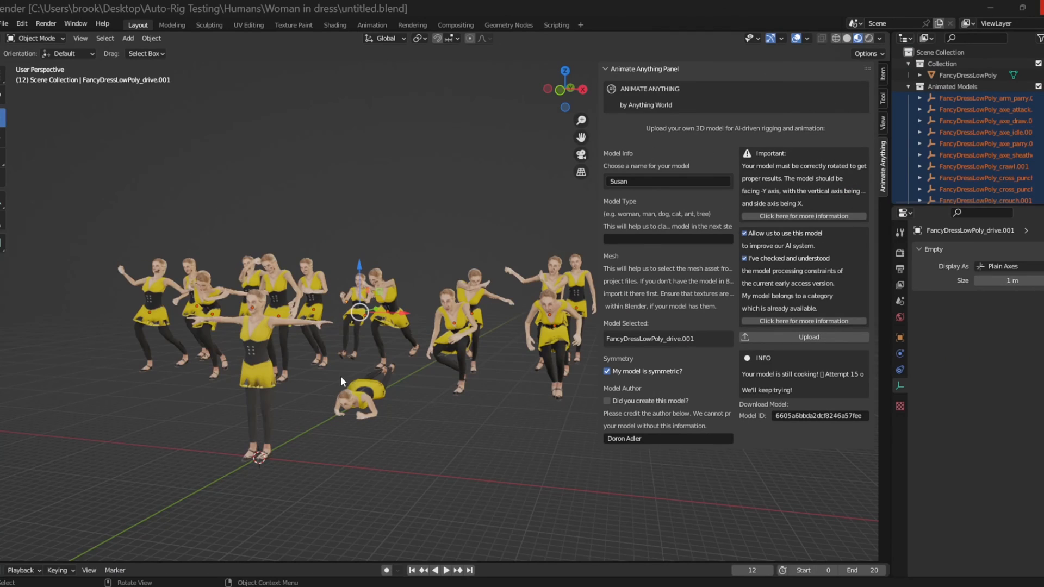
{"action": "mouse_move", "coordinate": [329, 345]}
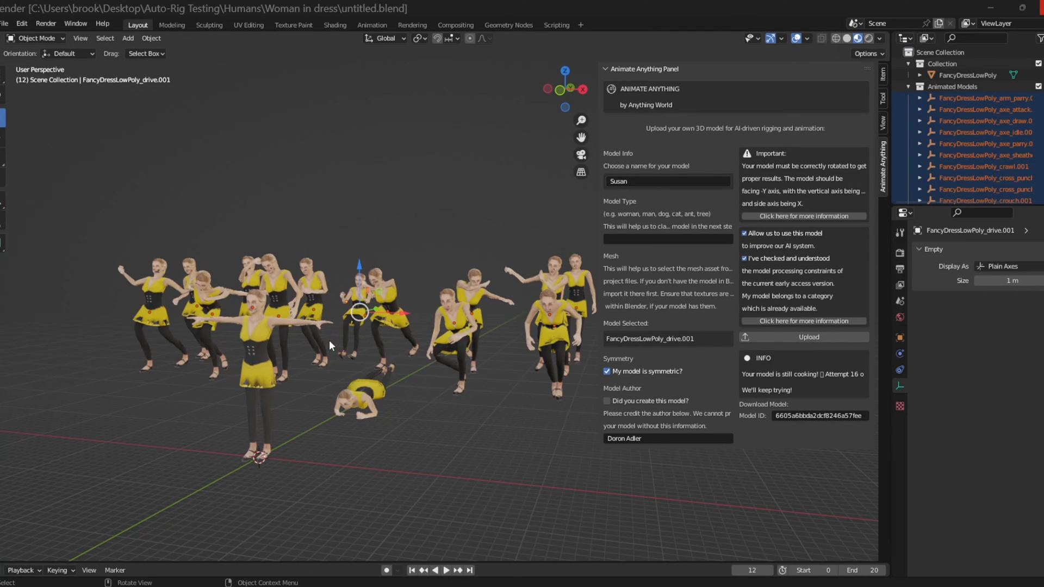
{"action": "mouse_move", "coordinate": [339, 338]}
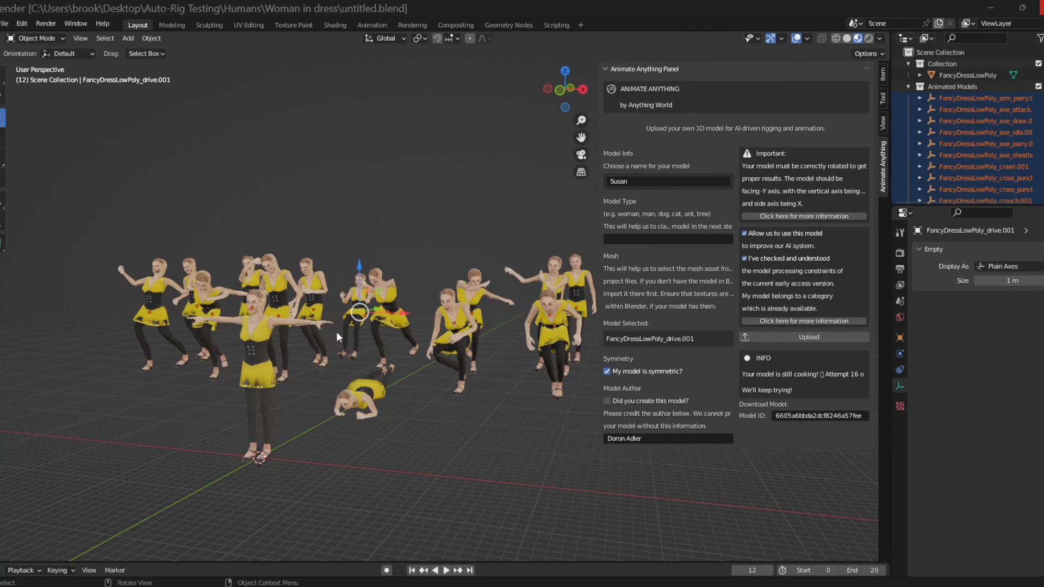
{"action": "mouse_move", "coordinate": [416, 329]}
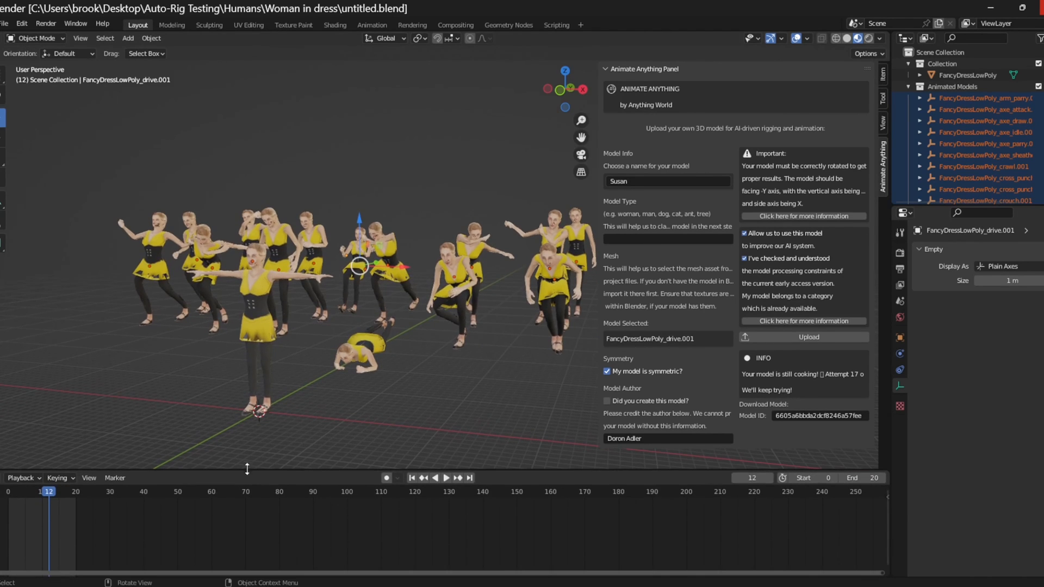
Play the timeline so the rigged woman copies run their animations.
{"action": "left_click", "coordinate": [445, 477]}
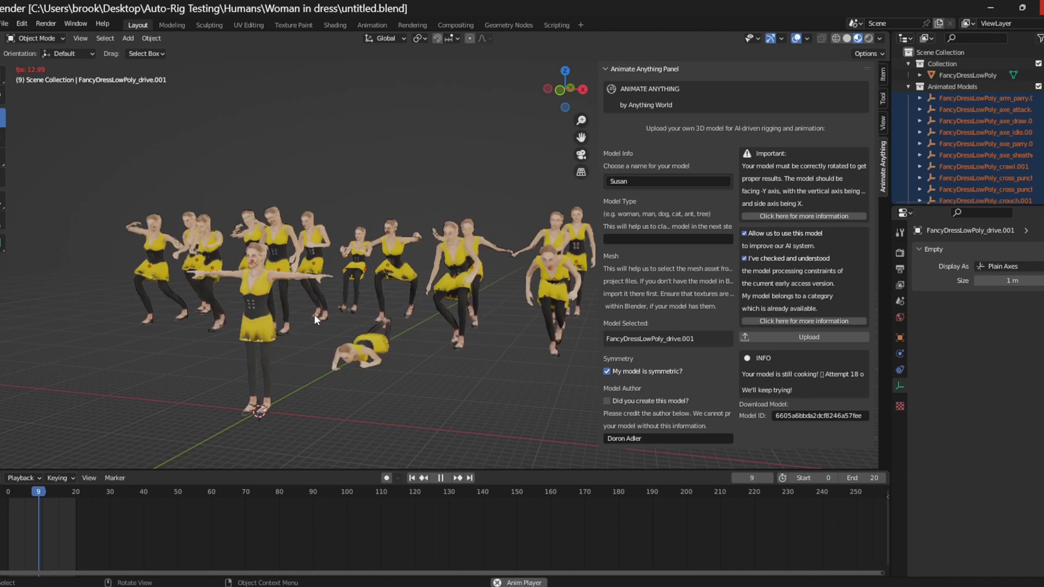